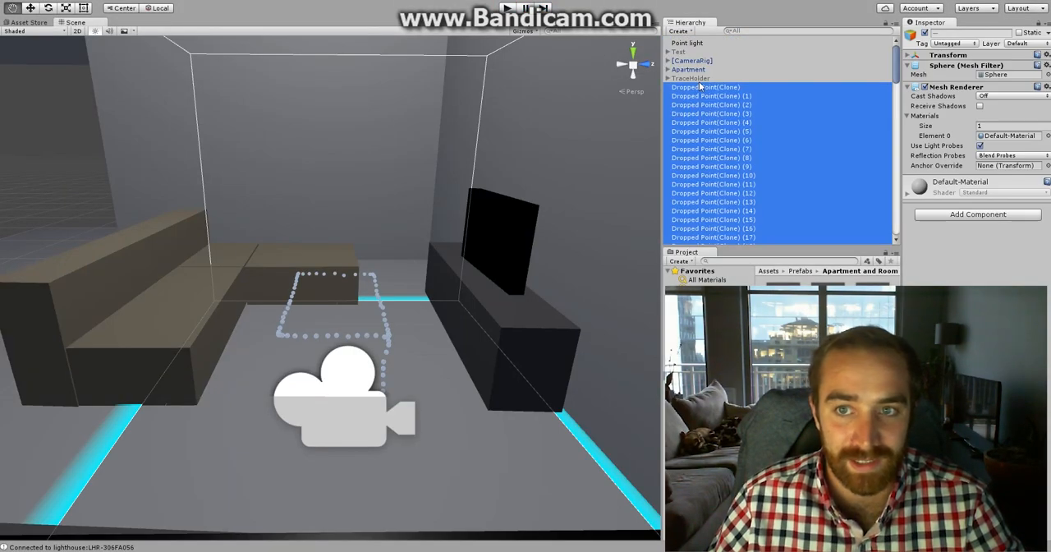
Create an empty GameObject and rename it 'dots'.
left_click(680, 30)
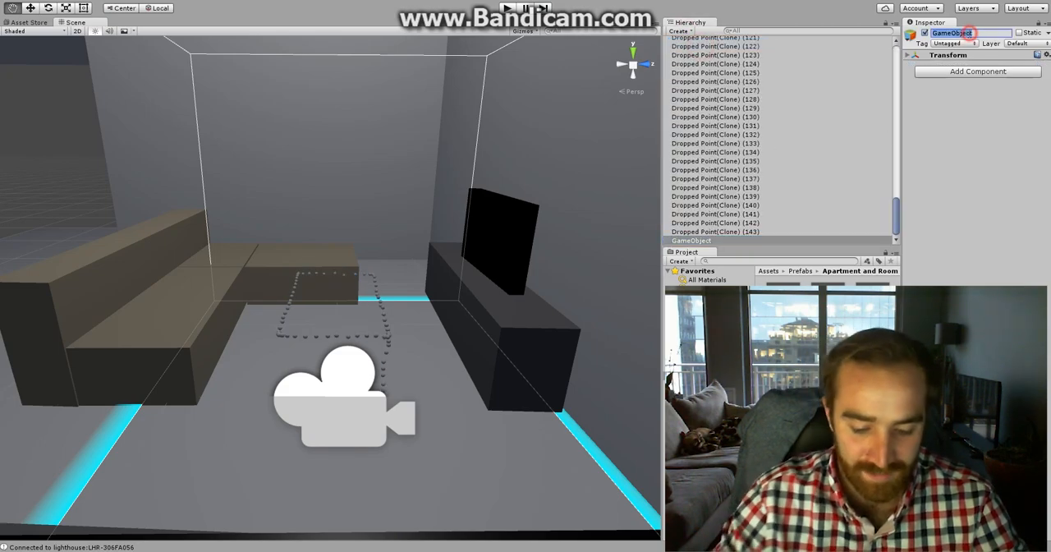
type("dots")
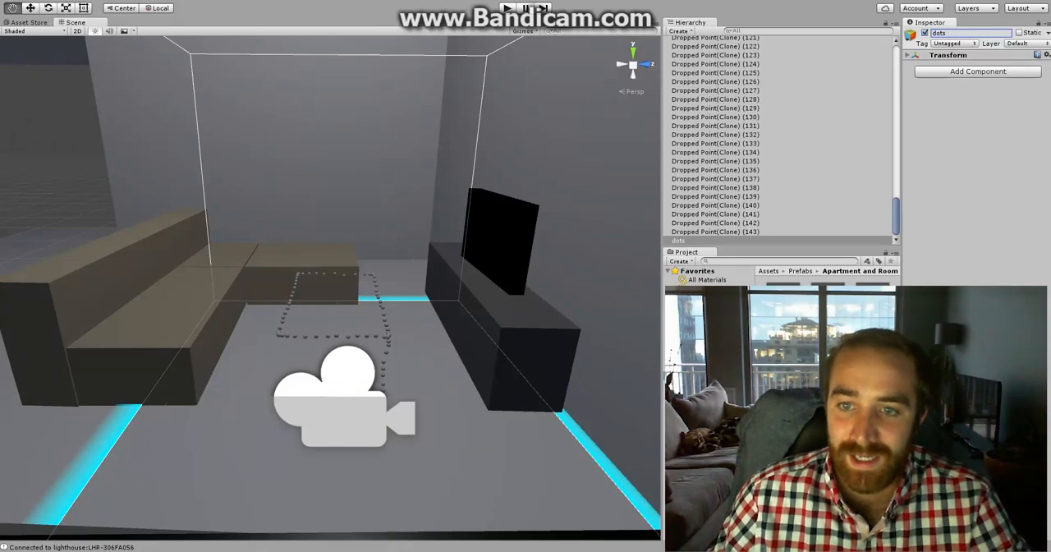
left_click(714, 231)
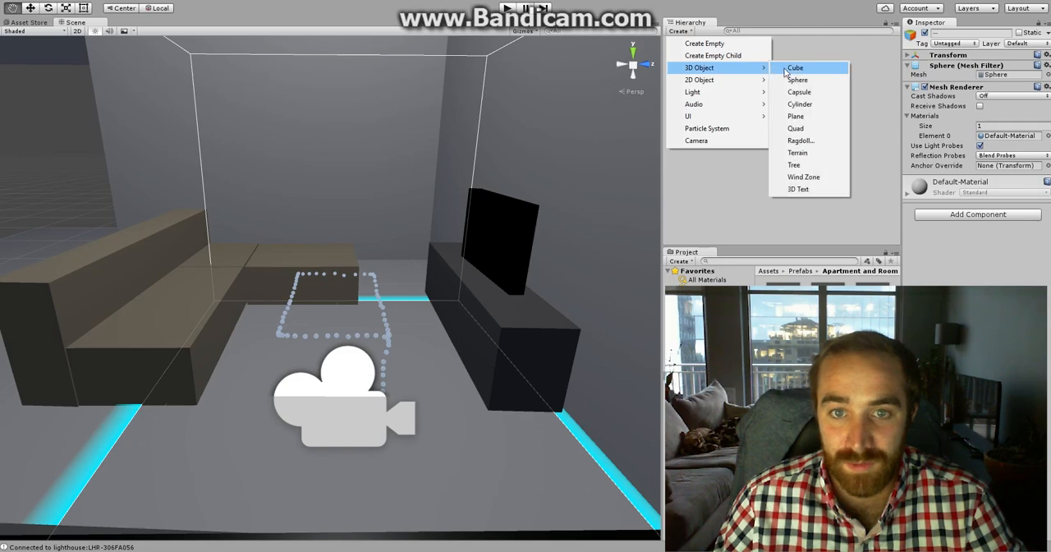
Add a Cube primitive to the scene near the dot trail.
left_click(796, 68)
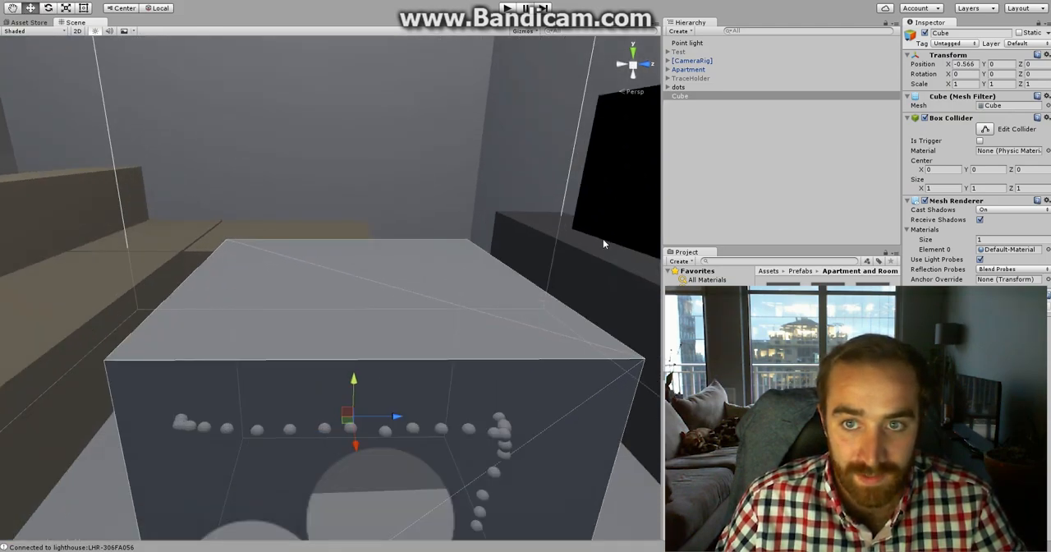
Lower, stretch and adjust the cube's height to line up with the traced dots.
left_click(679, 96)
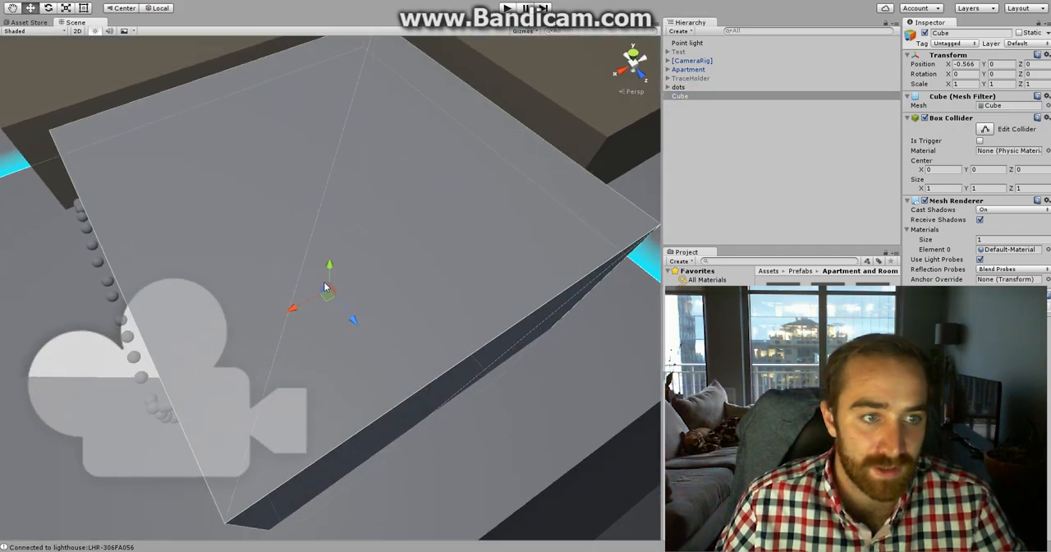
left_click_drag(329, 263, 329, 312)
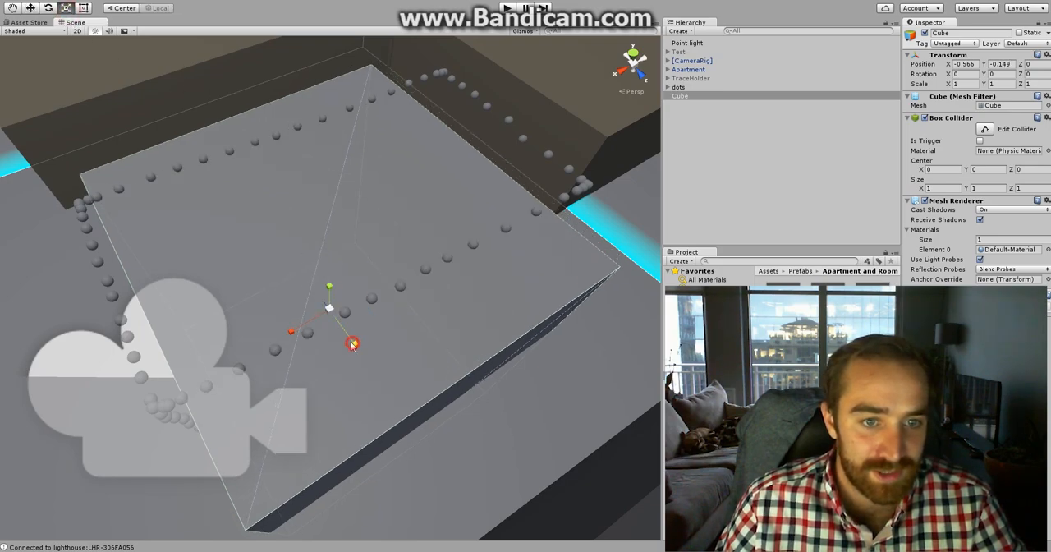
left_click_drag(352, 343, 345, 337)
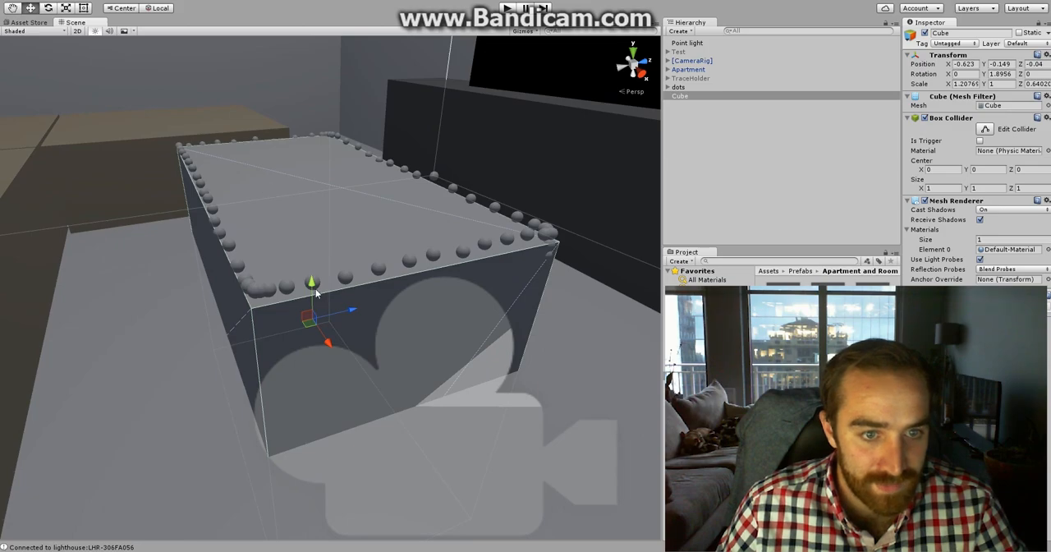
left_click_drag(311, 281, 311, 274)
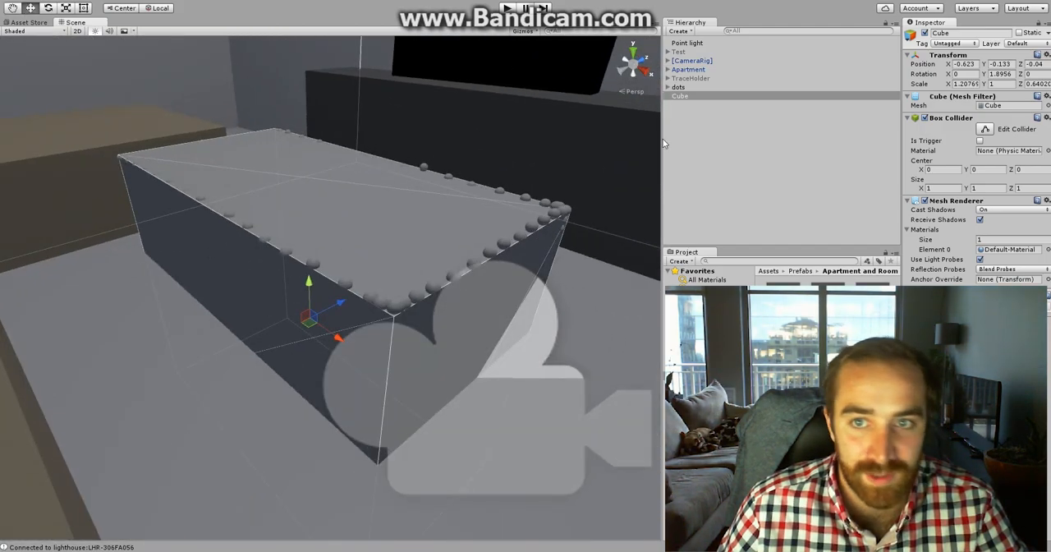
Enter Play mode to test the table cube, then select the Point light.
left_click(679, 87)
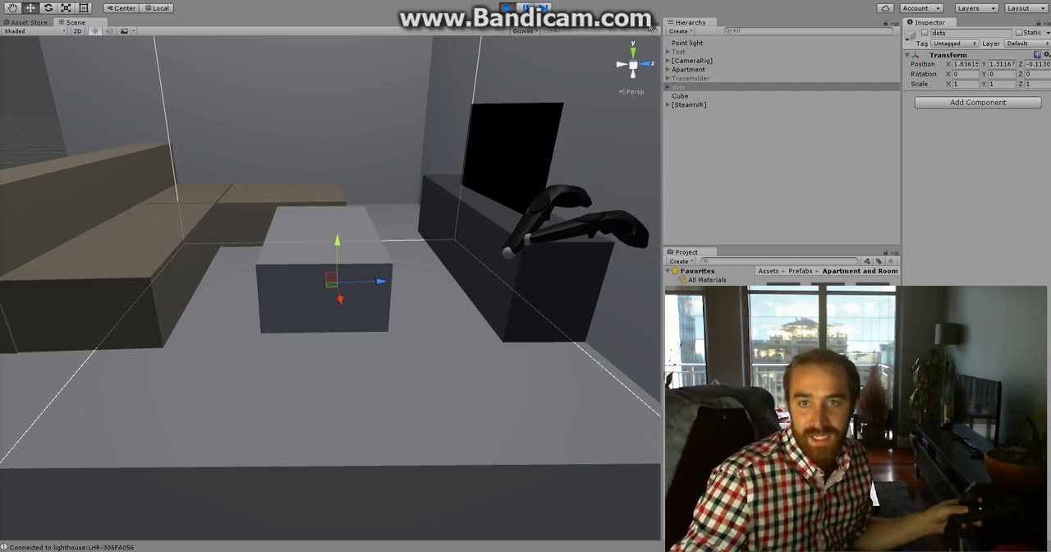
left_click(688, 43)
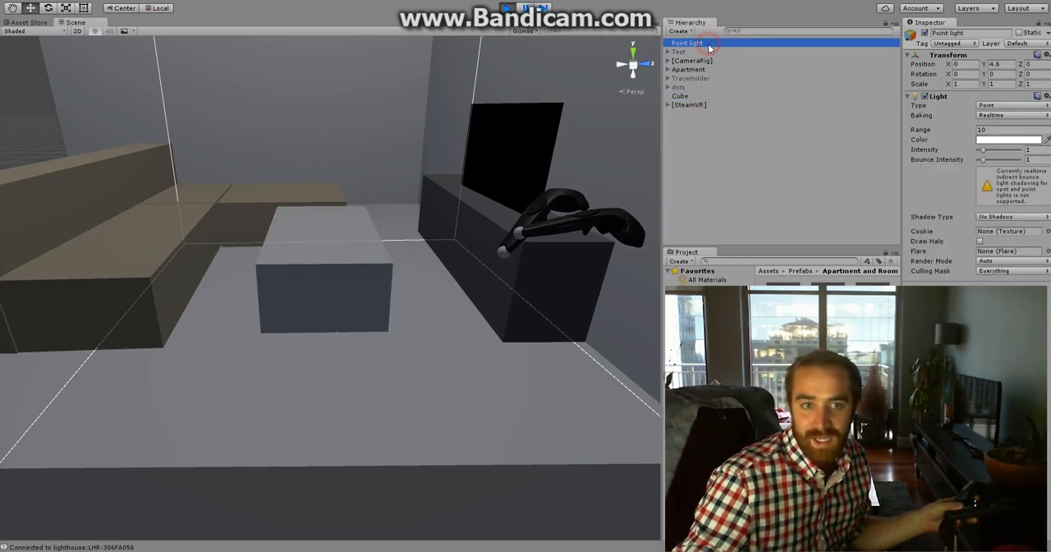